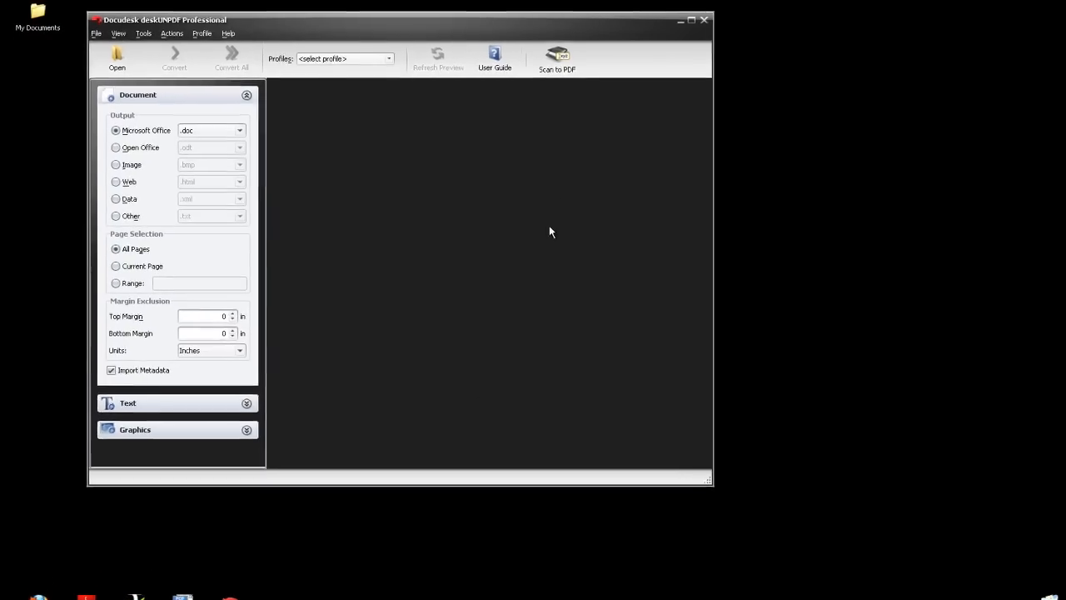
# Step: Switch to the Scan to PDF workspace with US Letter paper and the Neat ADF Scanner 2008 source
pyautogui.click(563, 53)
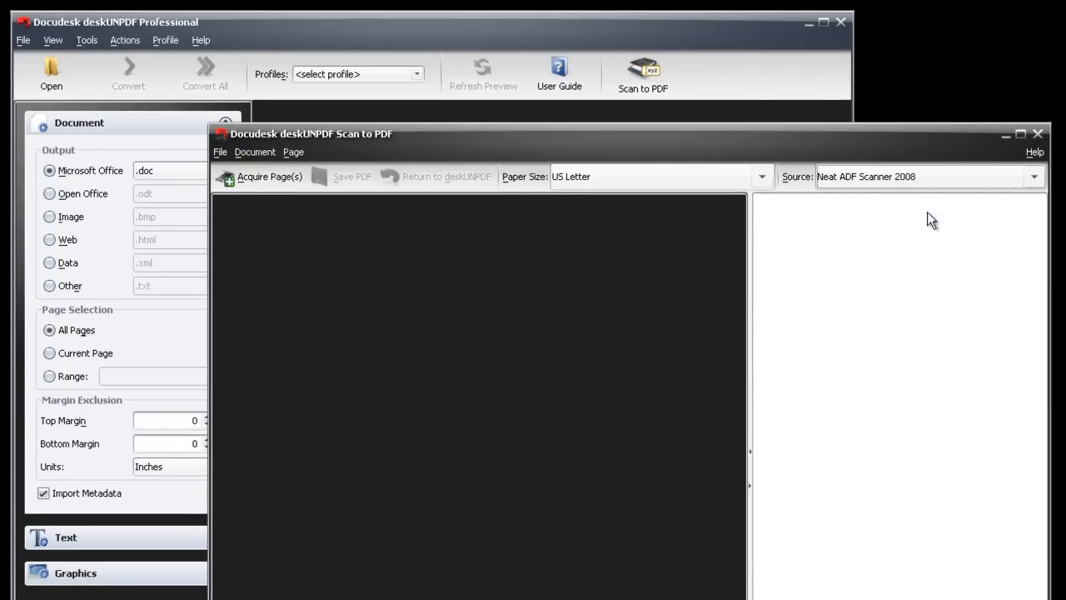
pyautogui.moveTo(954, 273)
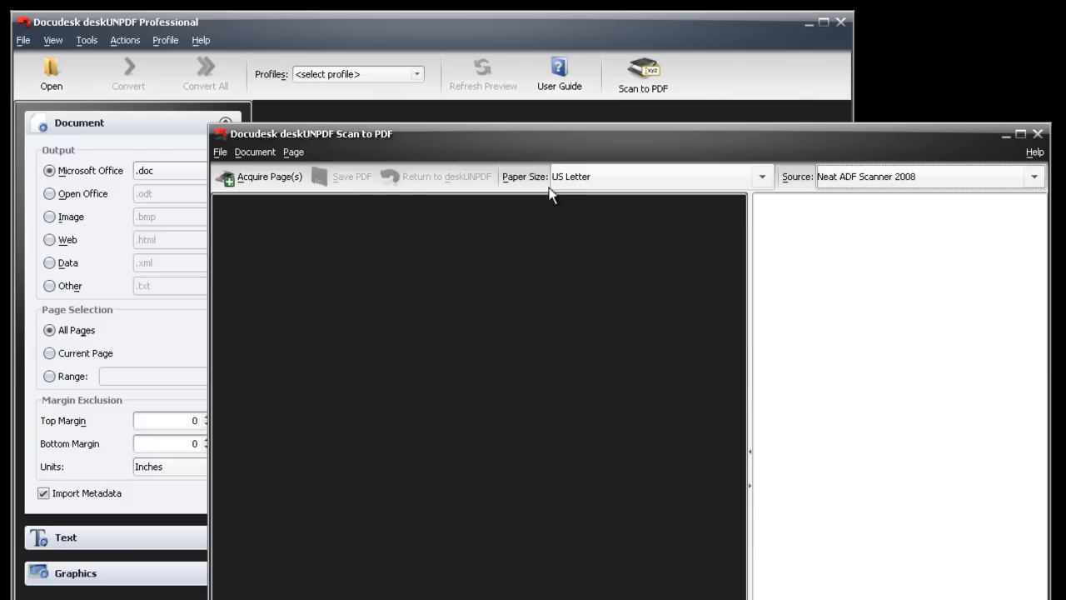
# Step: Acquire two pages from the Neat ADF feeder into the Scan to PDF window
pyautogui.click(268, 176)
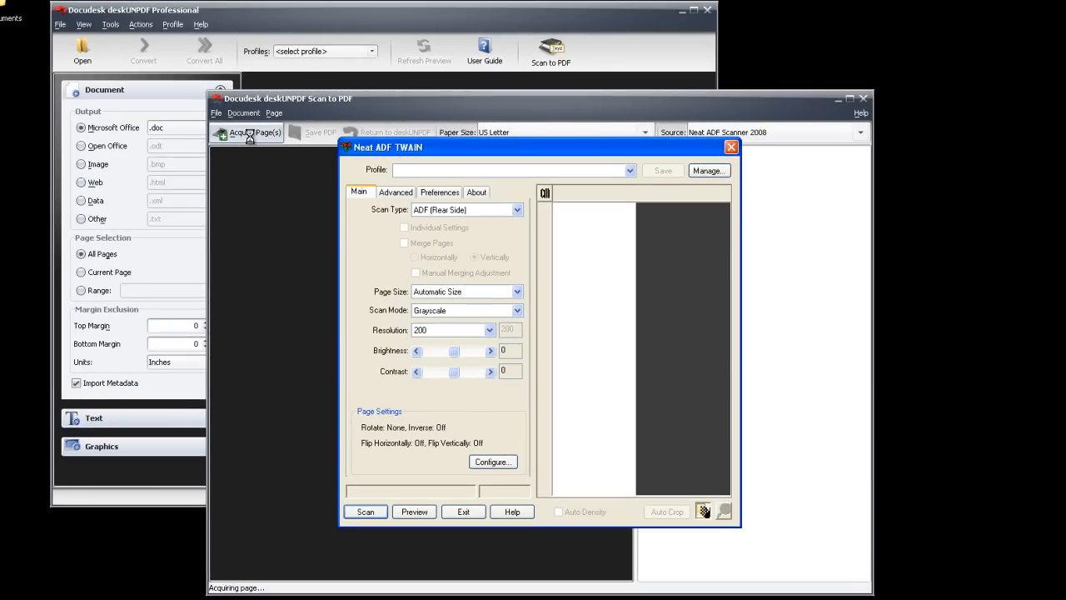
pyautogui.moveTo(379, 476)
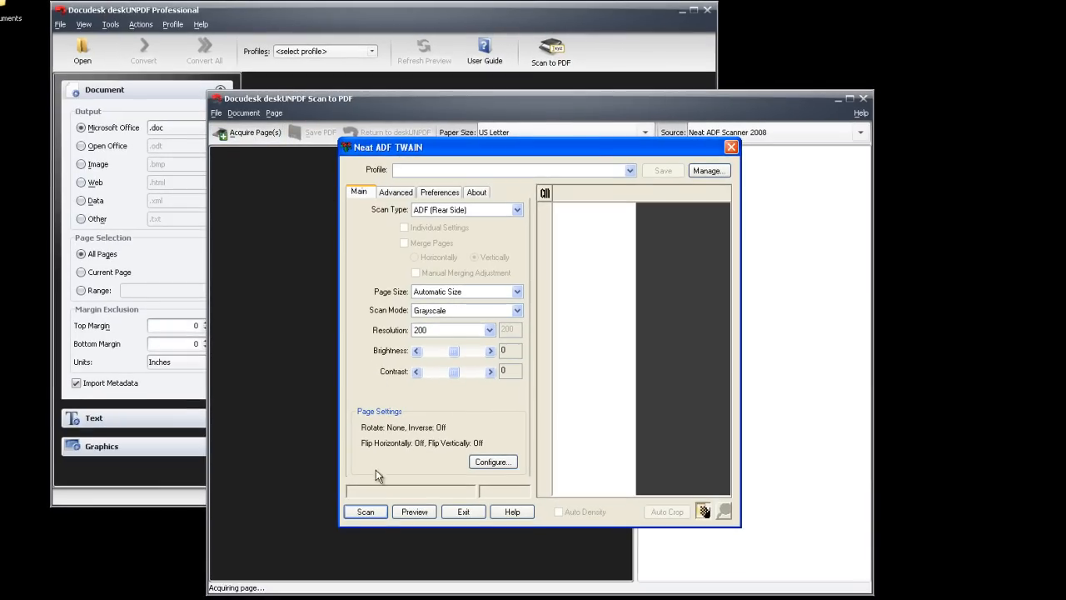
pyautogui.click(366, 511)
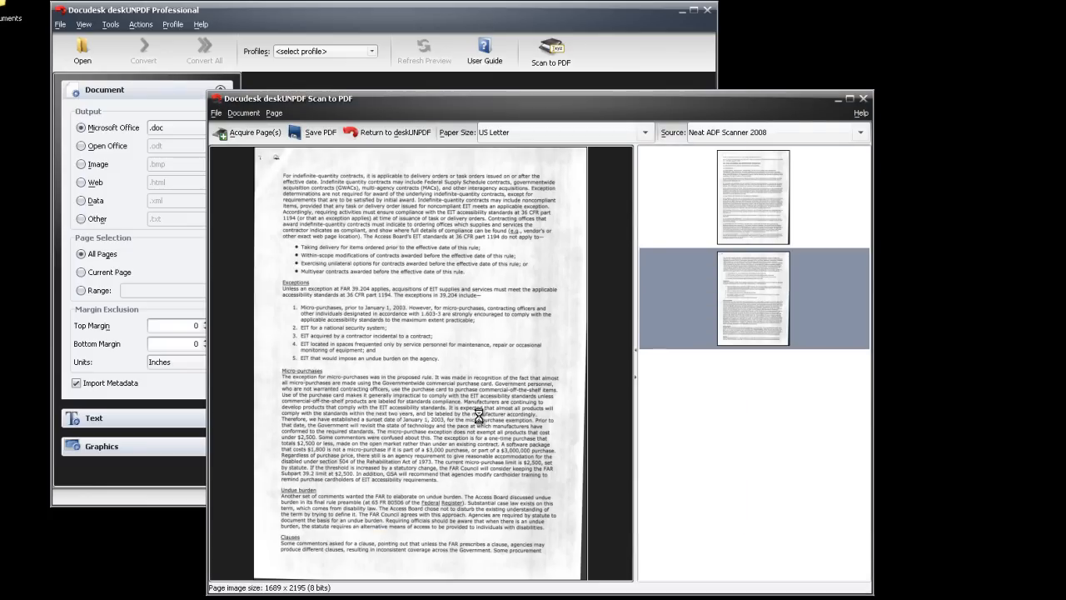
# Step: Save the two scanned pages as 508.pdf and confirm the save
pyautogui.click(752, 197)
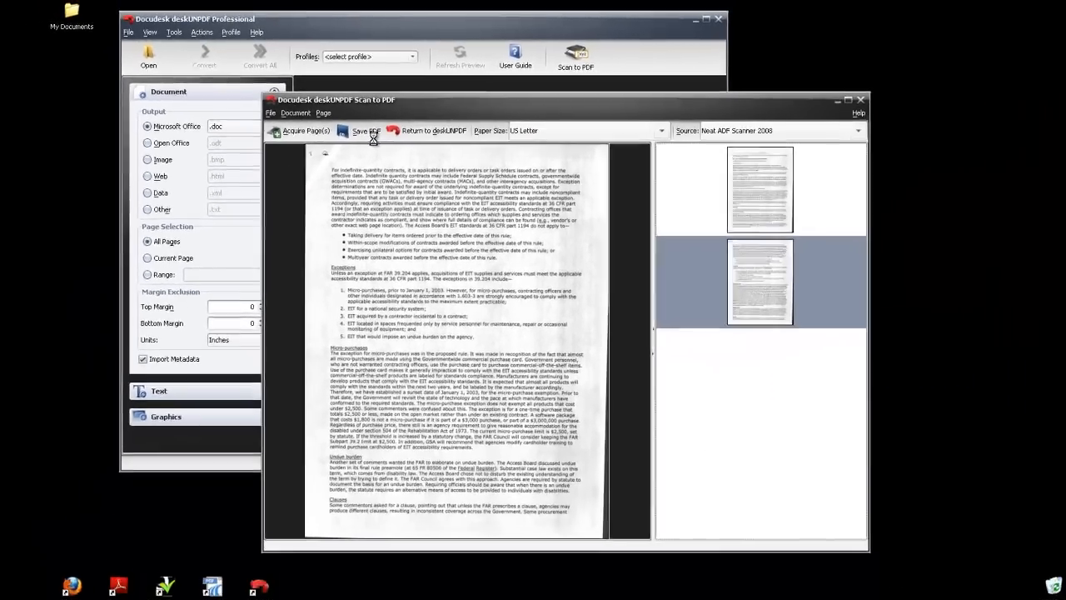
pyautogui.click(363, 130)
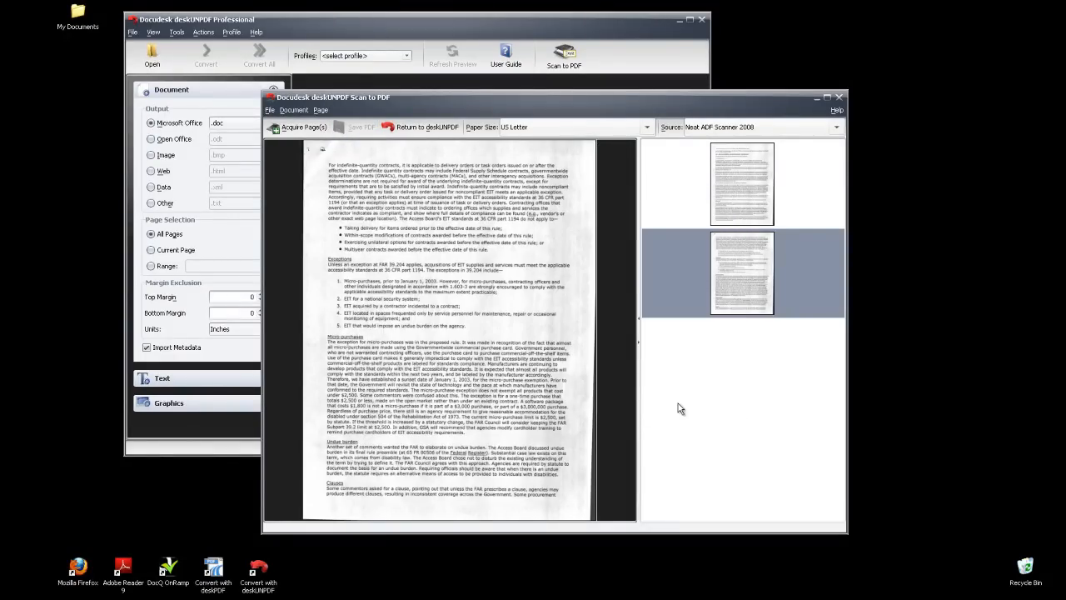
pyautogui.click(360, 127)
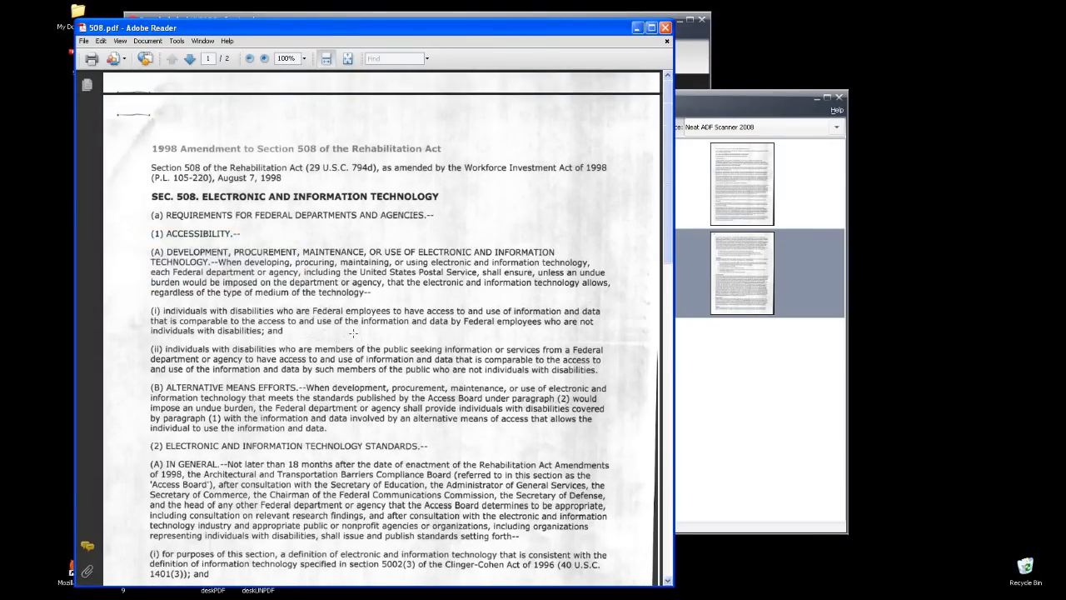
# Step: Review the 1998 Amendment to Section 508 scan in Adobe Reader before closing it
pyautogui.moveTo(151, 233); pyautogui.dragTo(353, 331)
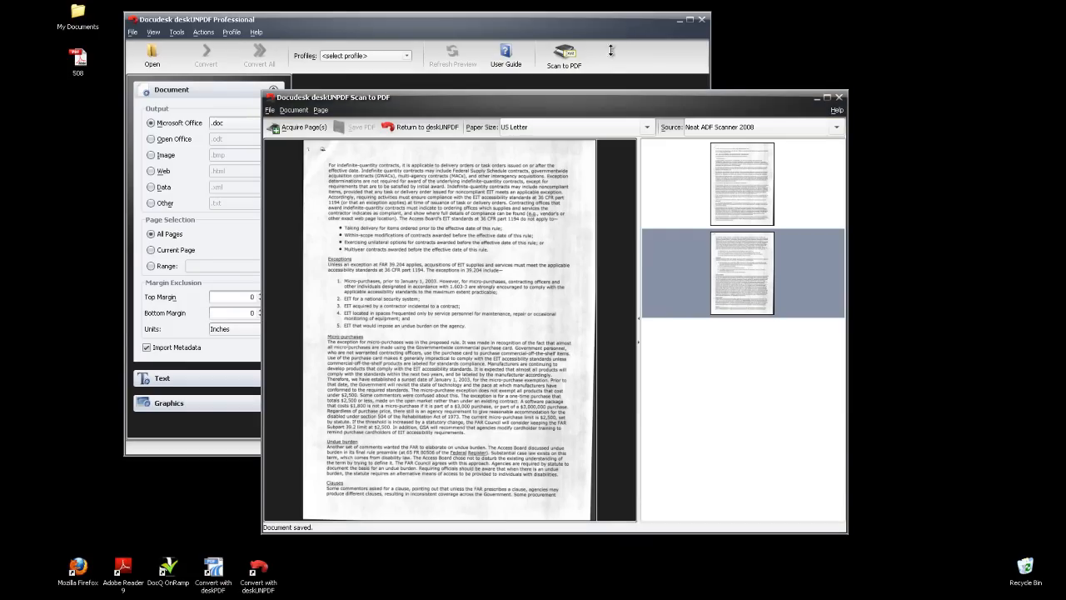
pyautogui.moveTo(756, 208)
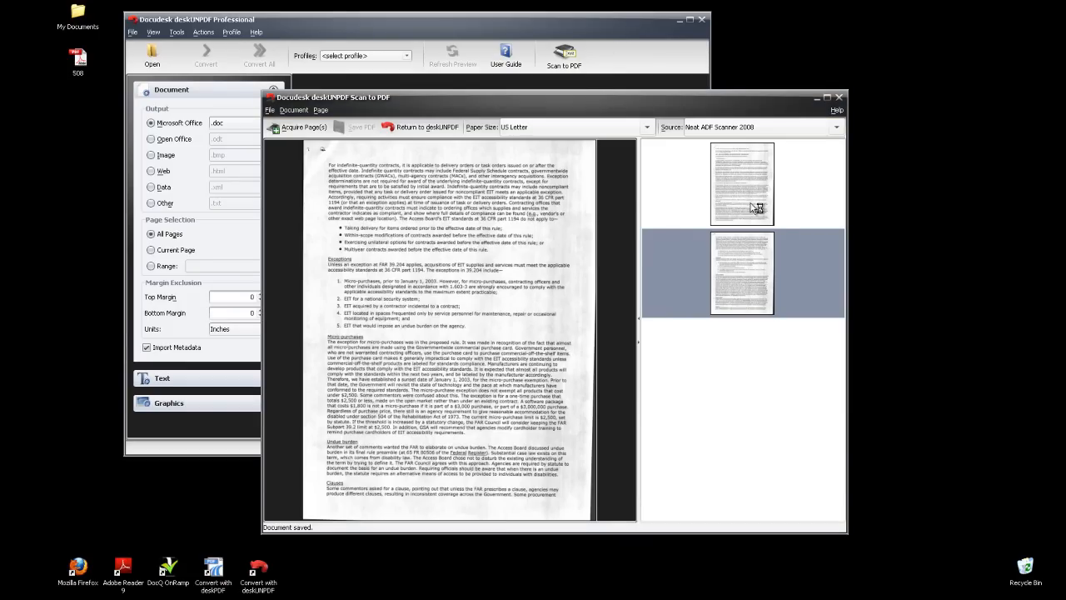
pyautogui.moveTo(811, 333)
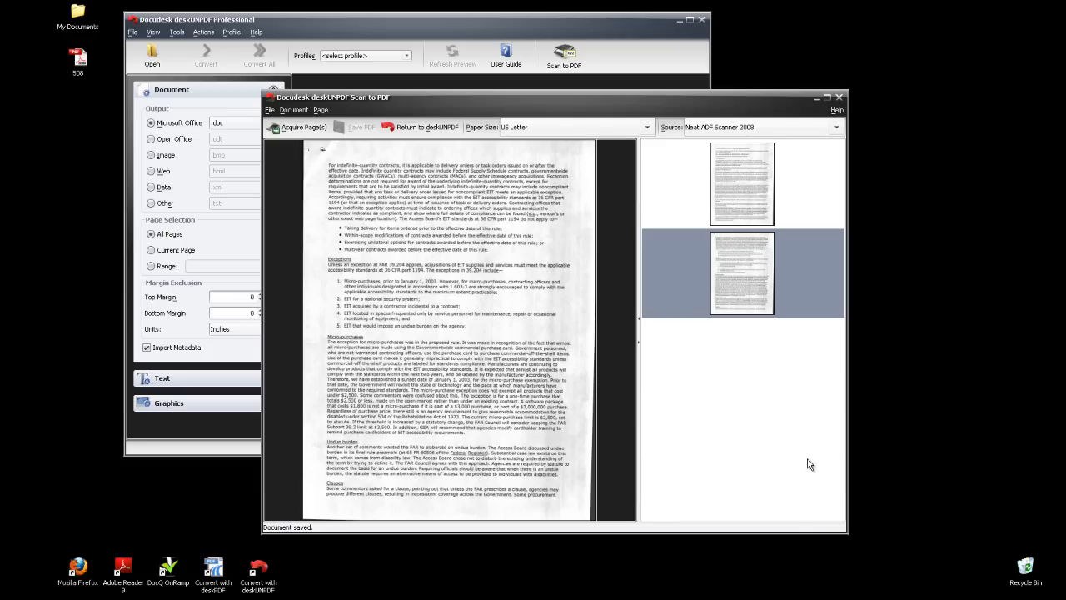
pyautogui.moveTo(669, 256)
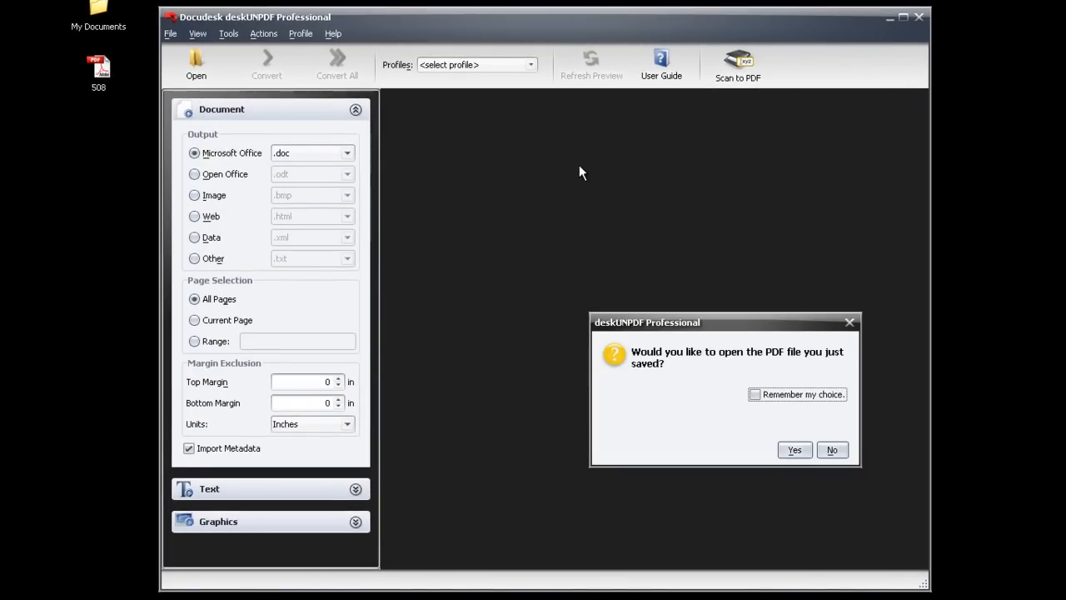
pyautogui.moveTo(795, 450)
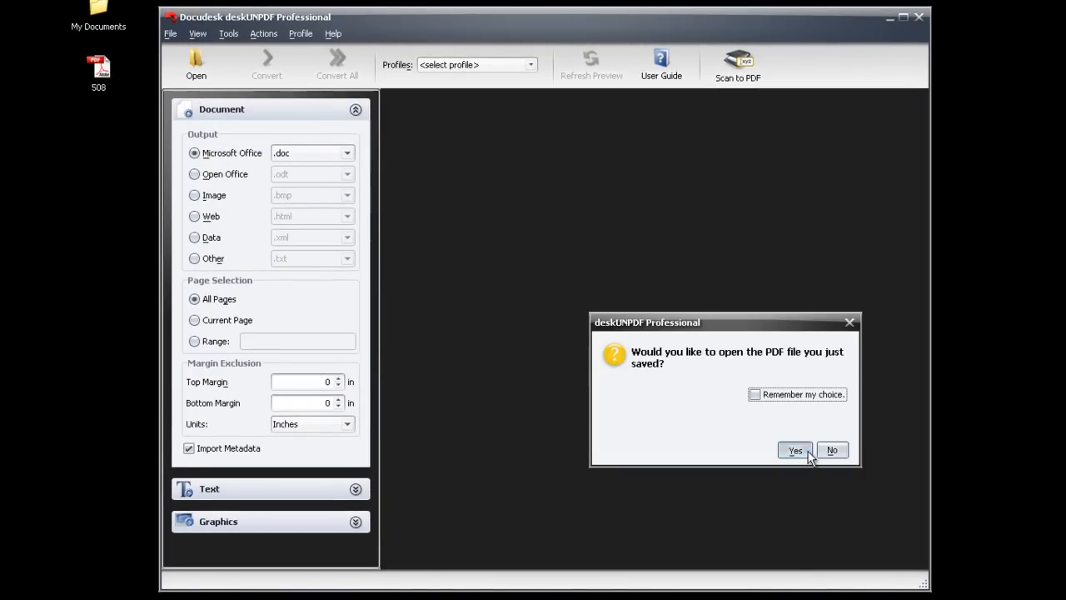
# Step: Run OCR on the just-saved 508.pdf with Discard Images ticked
pyautogui.click(794, 450)
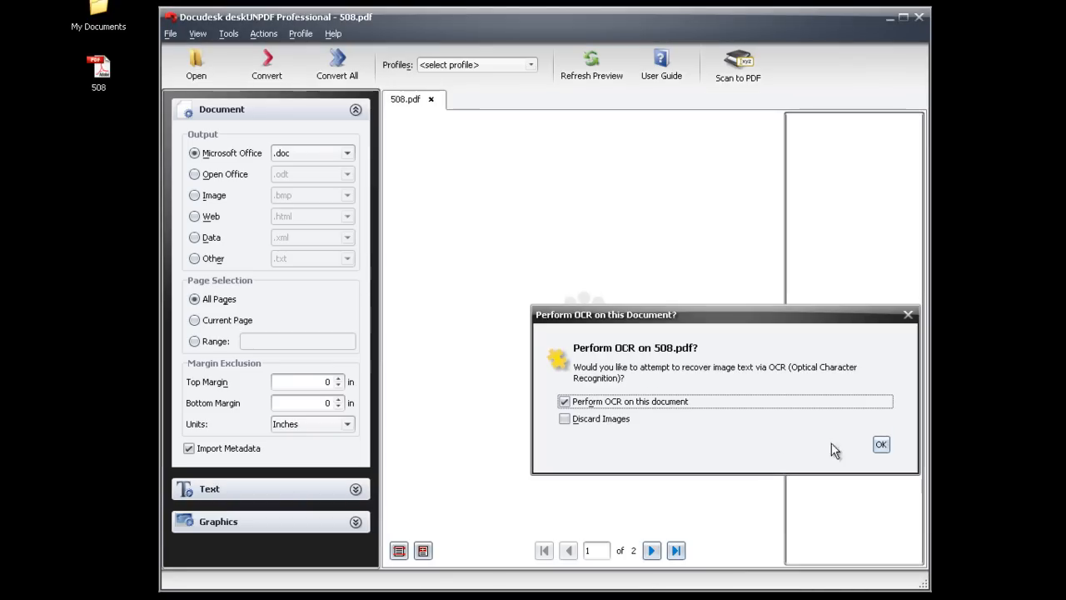
pyautogui.click(563, 418)
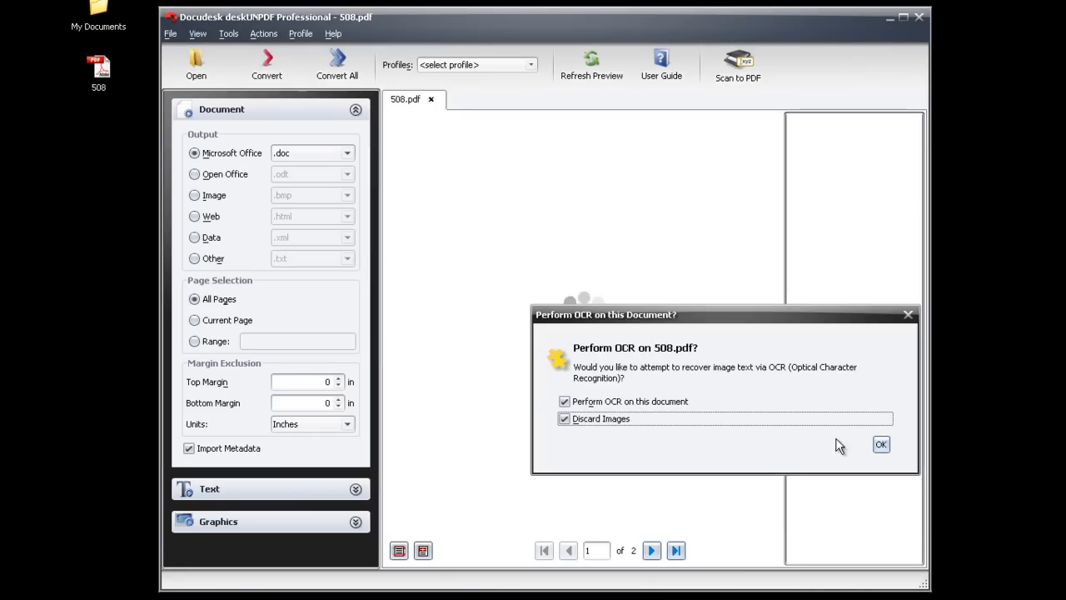
pyautogui.click(883, 443)
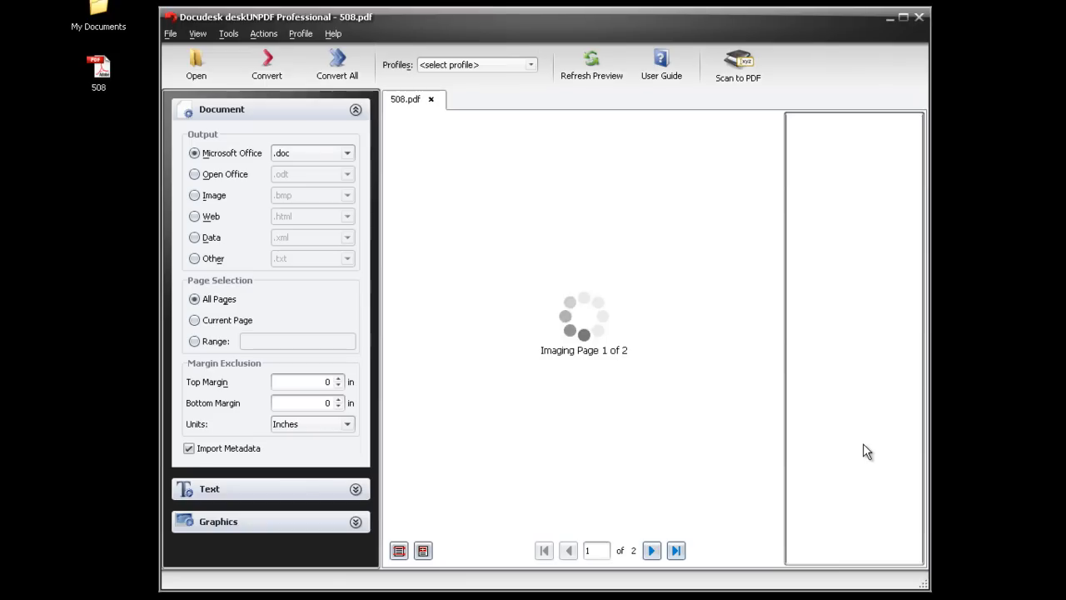
pyautogui.moveTo(347, 163)
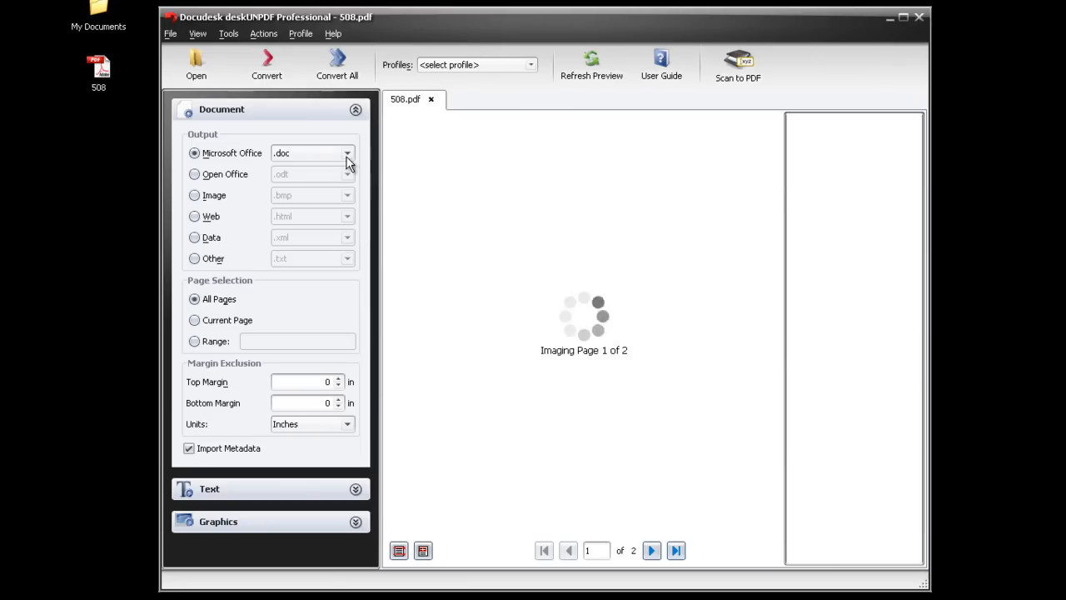
pyautogui.click(345, 153)
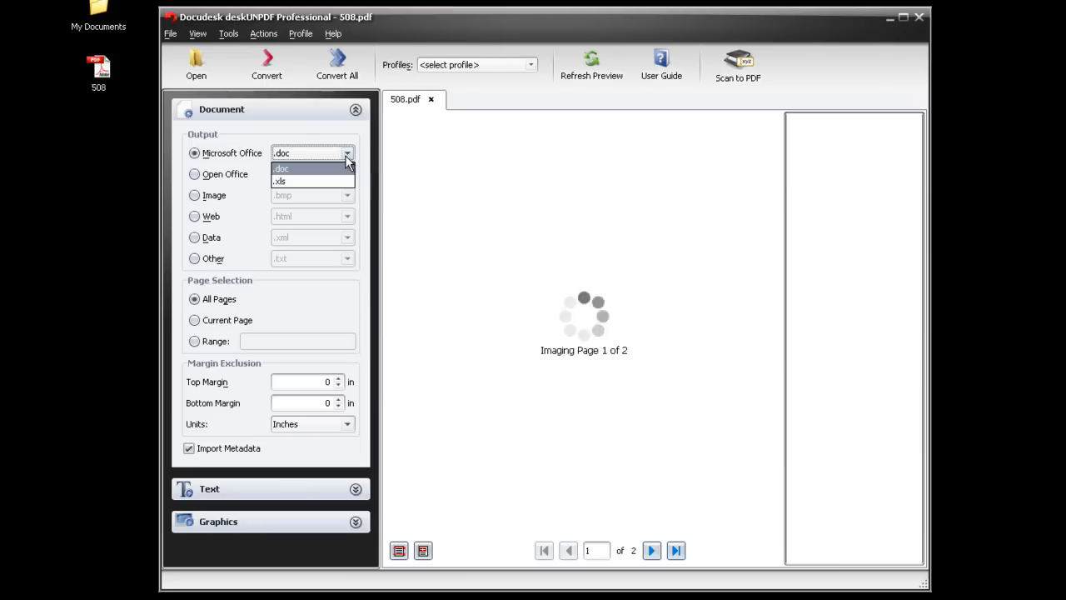
pyautogui.click(300, 169)
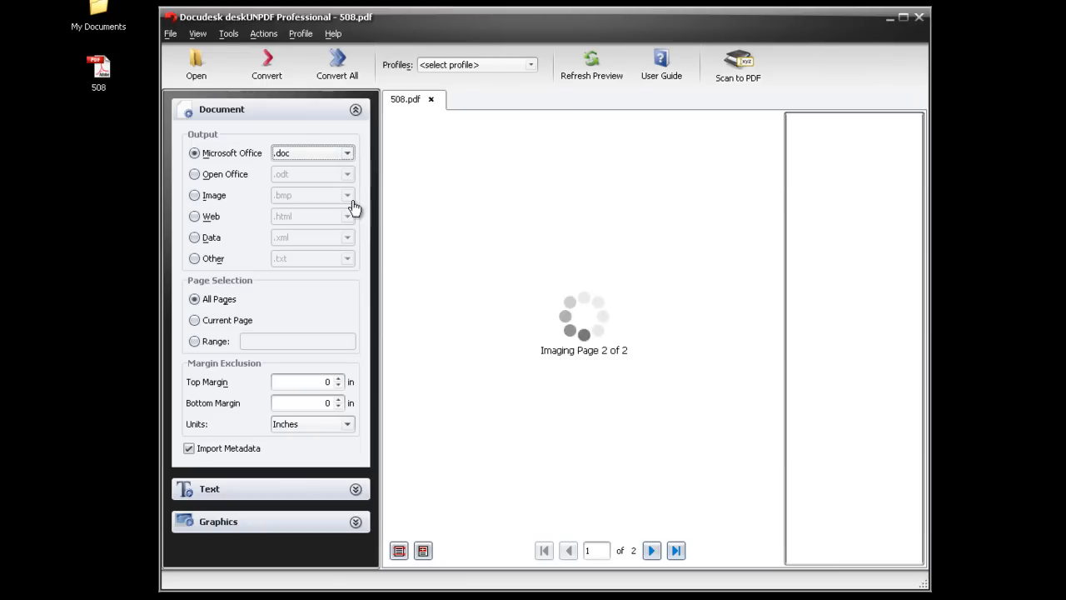
pyautogui.moveTo(353, 490)
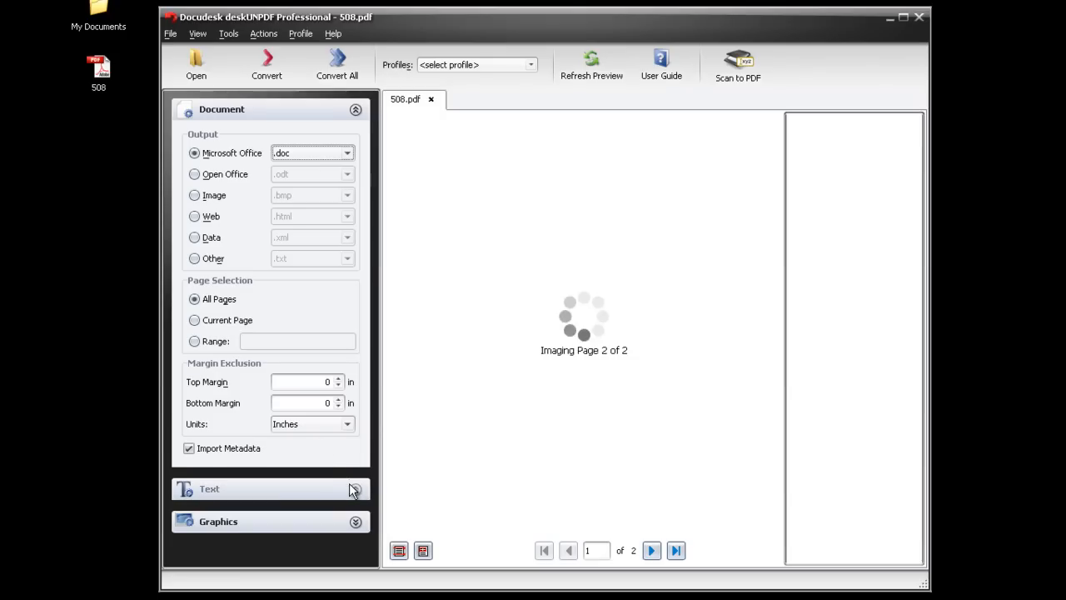
# Step: Set the OCR Speed slider in the Text settings to Accurate
pyautogui.click(210, 489)
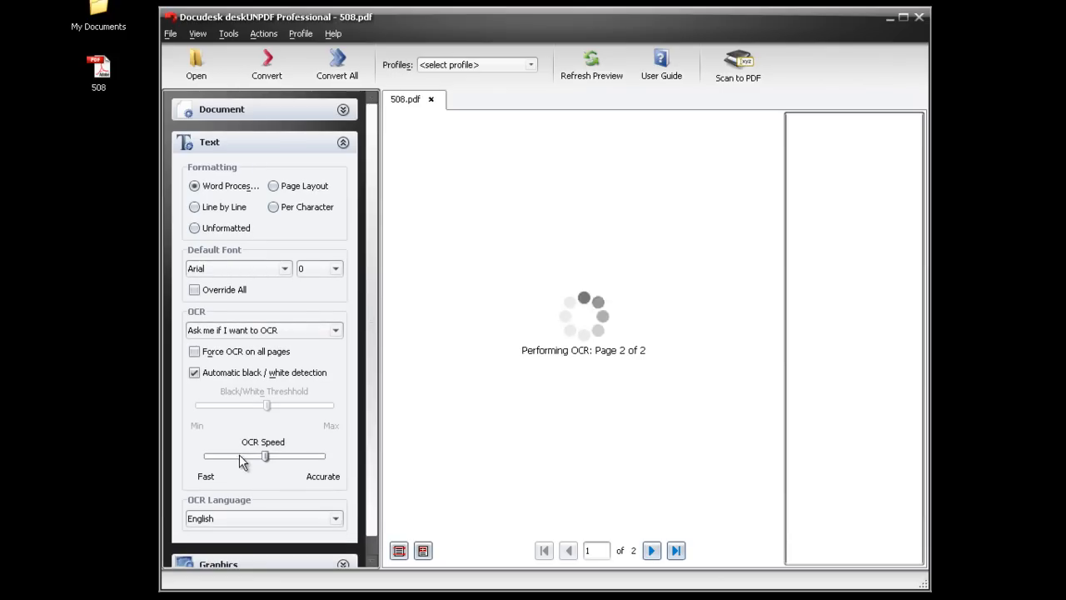
pyautogui.moveTo(265, 456); pyautogui.dragTo(323, 456)
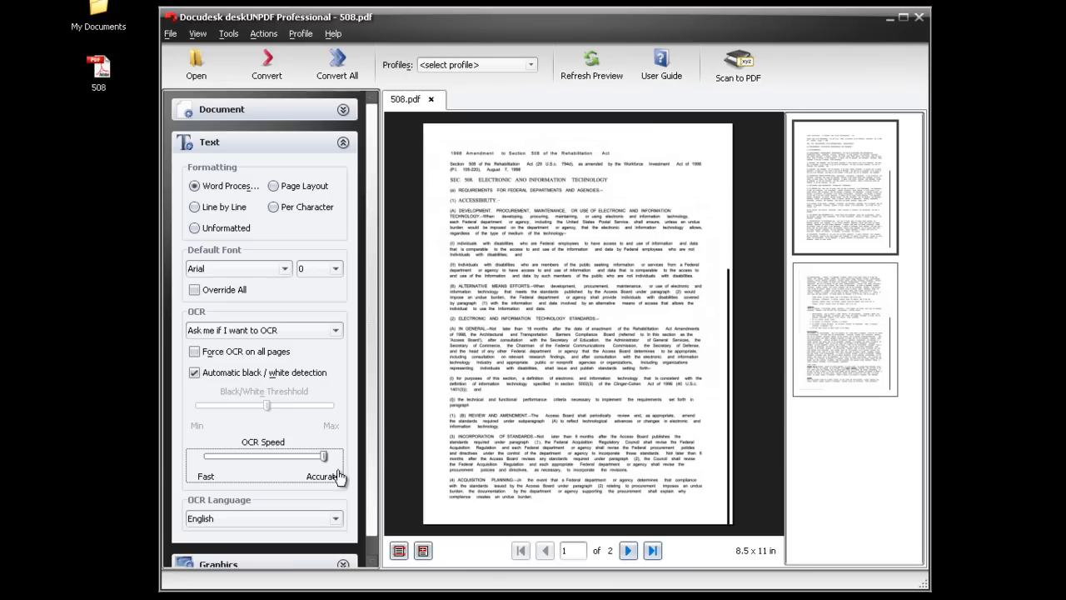
pyautogui.moveTo(303, 163)
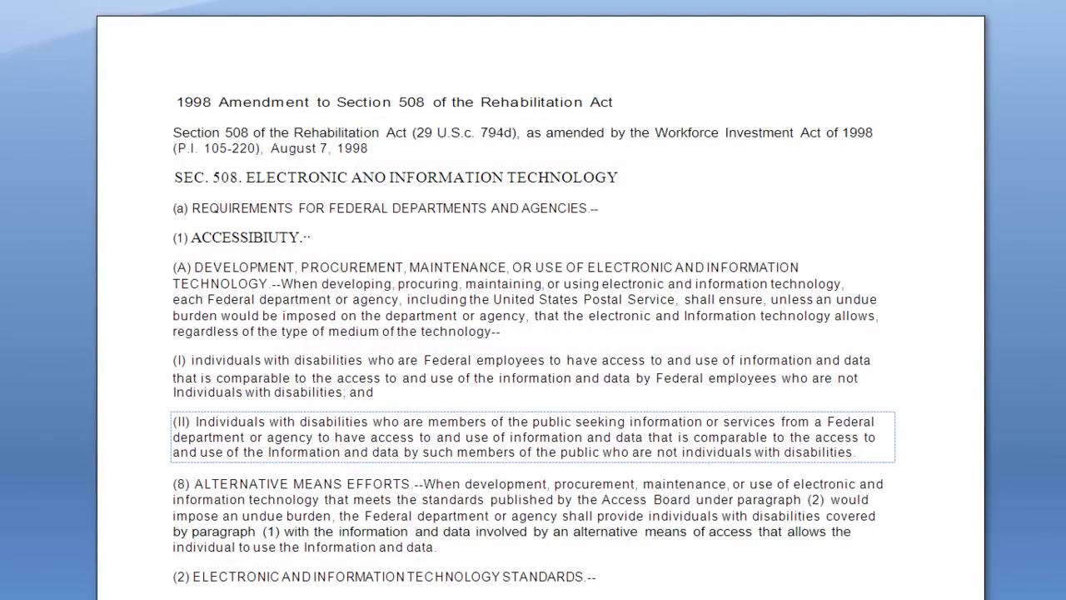
# Step: Scroll the converted Section 508 document in Word and type test characters 'lad;fdldfl' into a paragraph
pyautogui.scroll(-3)
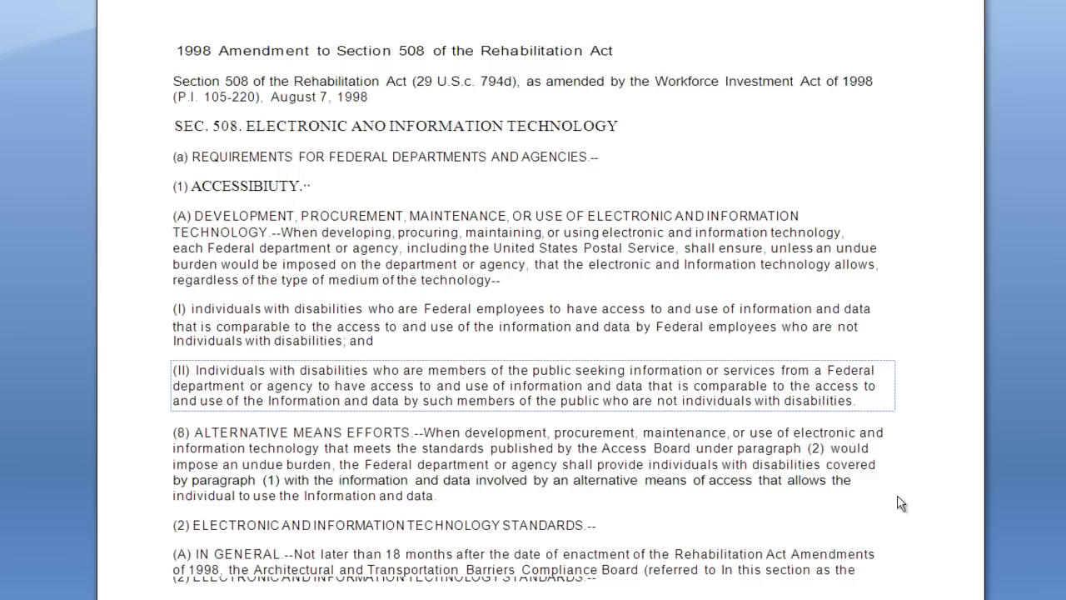
pyautogui.scroll(-3)
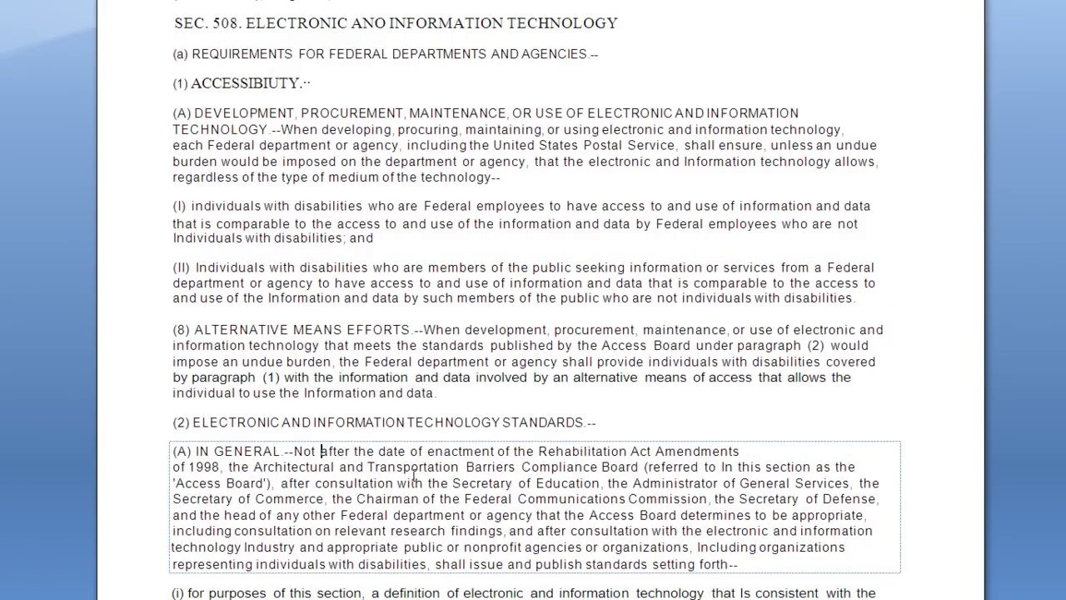
pyautogui.write('lad;fdldfl')
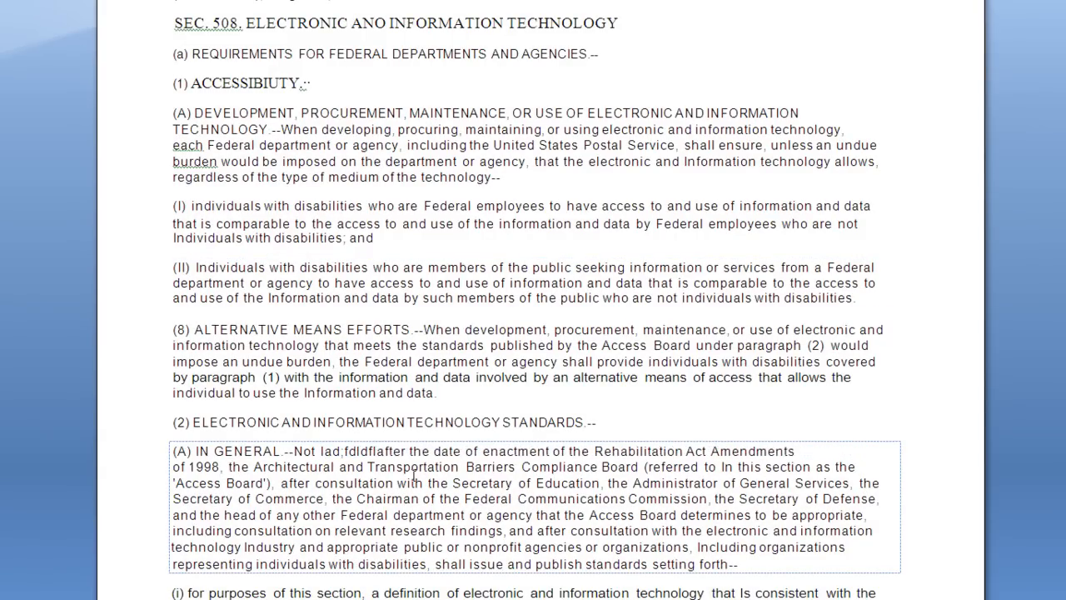